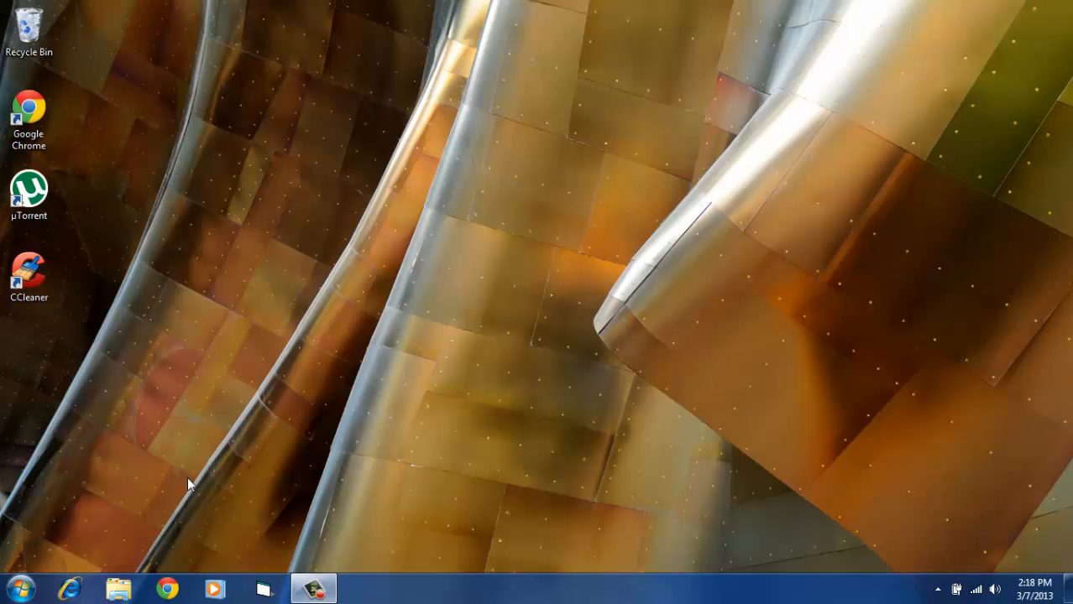
mouse_move(164, 554)
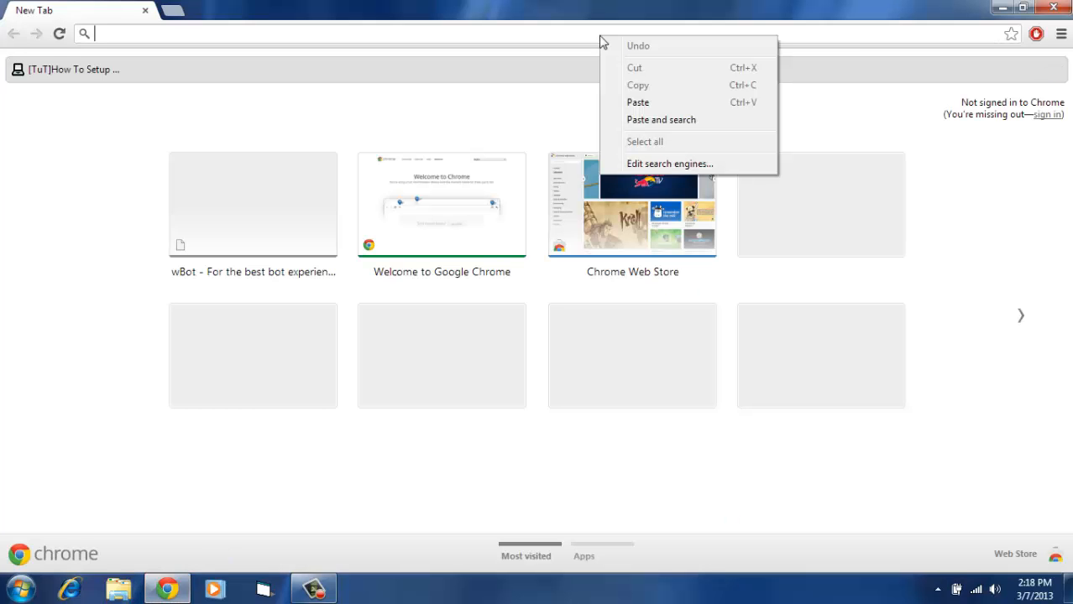
Load the wBot homepage at wbot.nl in Chrome
left_click(584, 35)
type("wbot.nl")
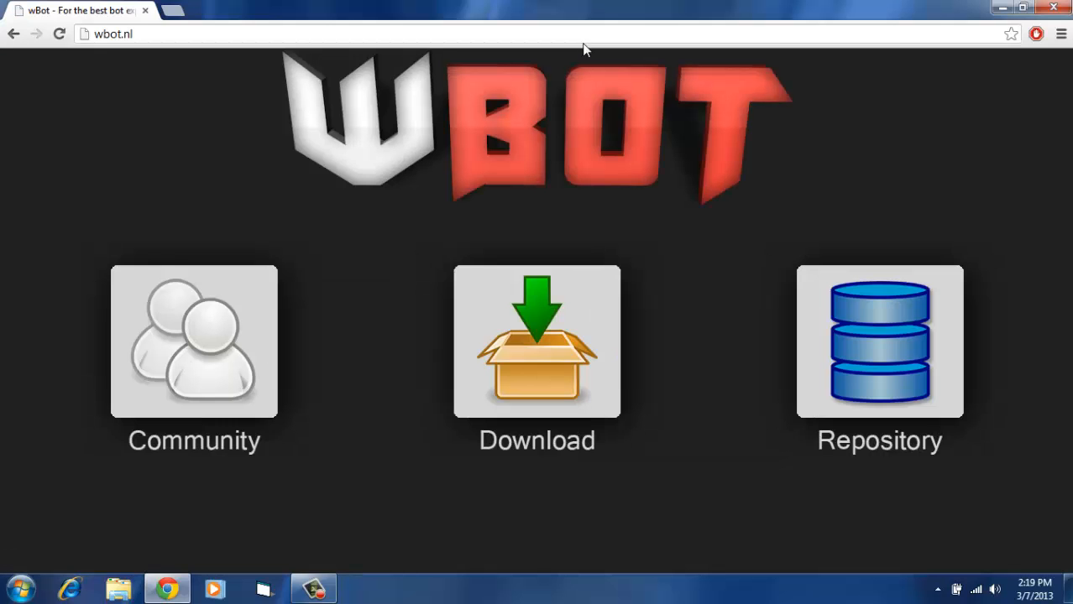
Accept the wBot licence on the download page and download wbot.jar, keeping it despite Chrome's warning
left_click(195, 343)
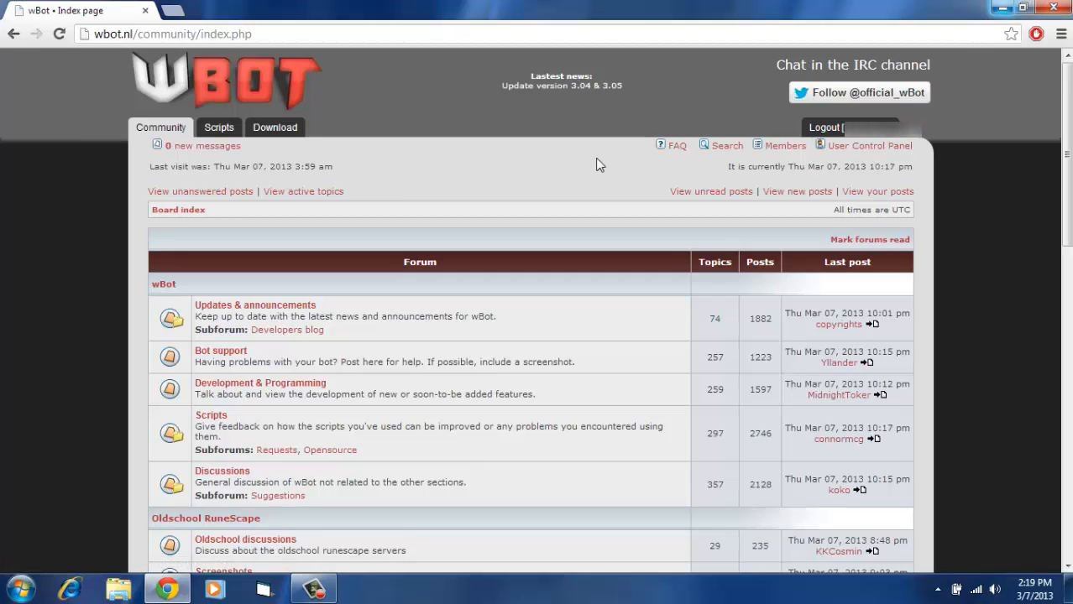
mouse_move(186, 104)
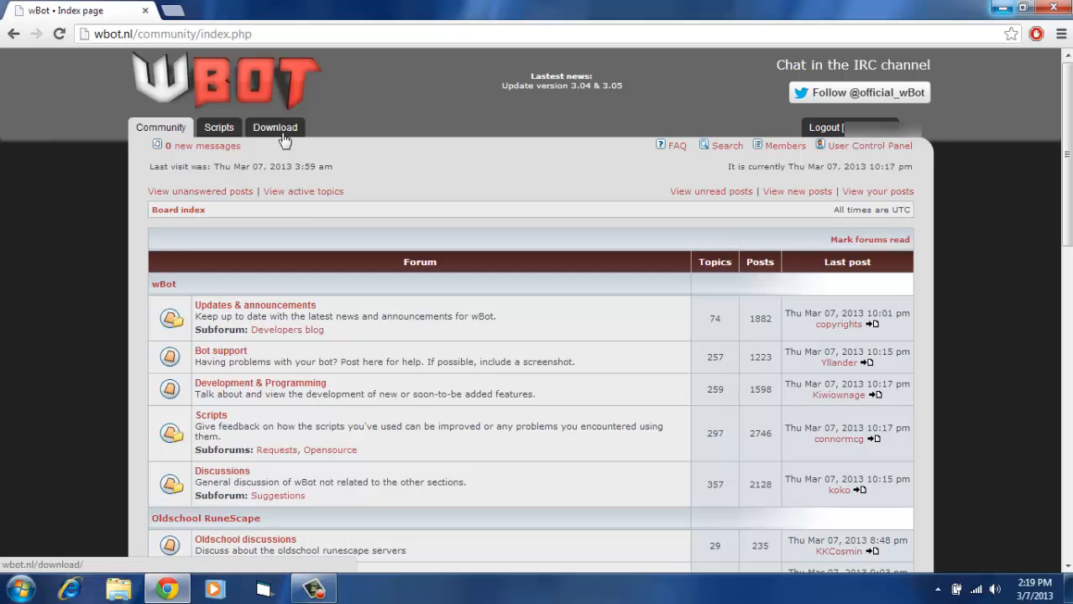
left_click(273, 128)
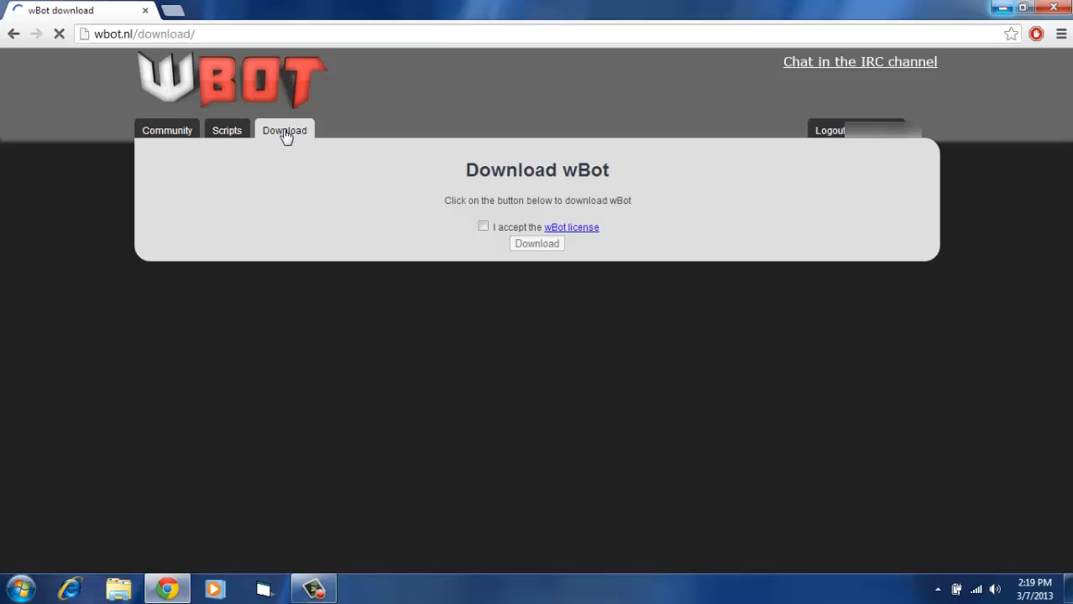
left_click(483, 226)
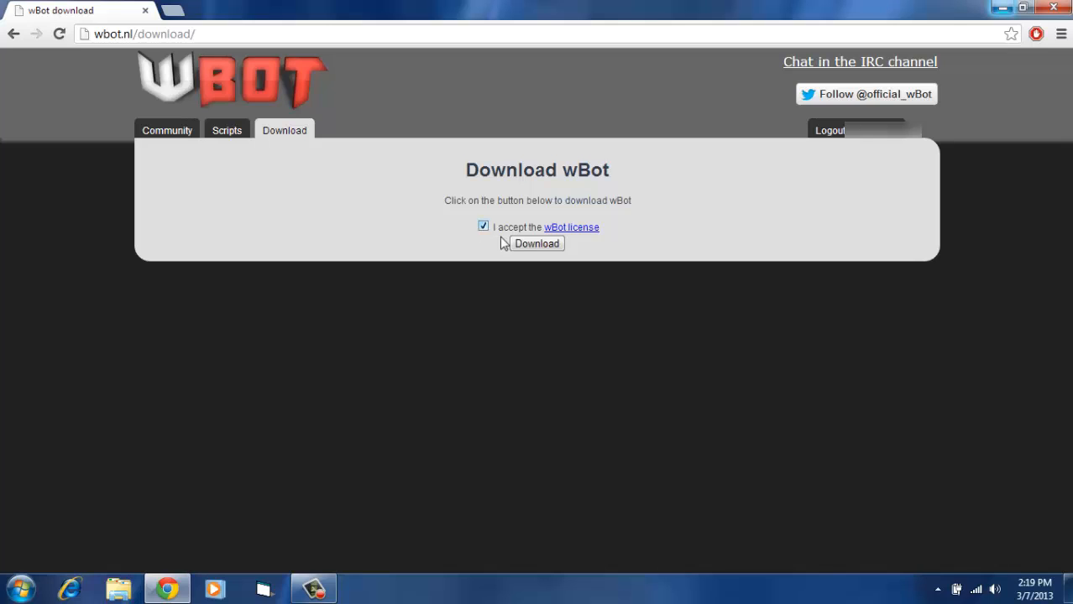
left_click(537, 244)
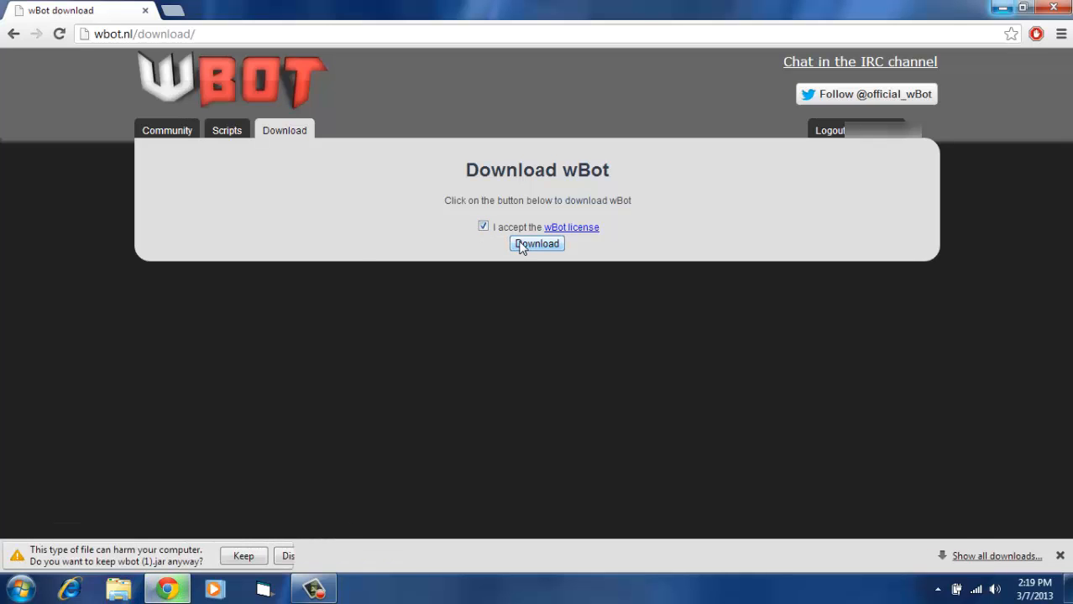
left_click(244, 555)
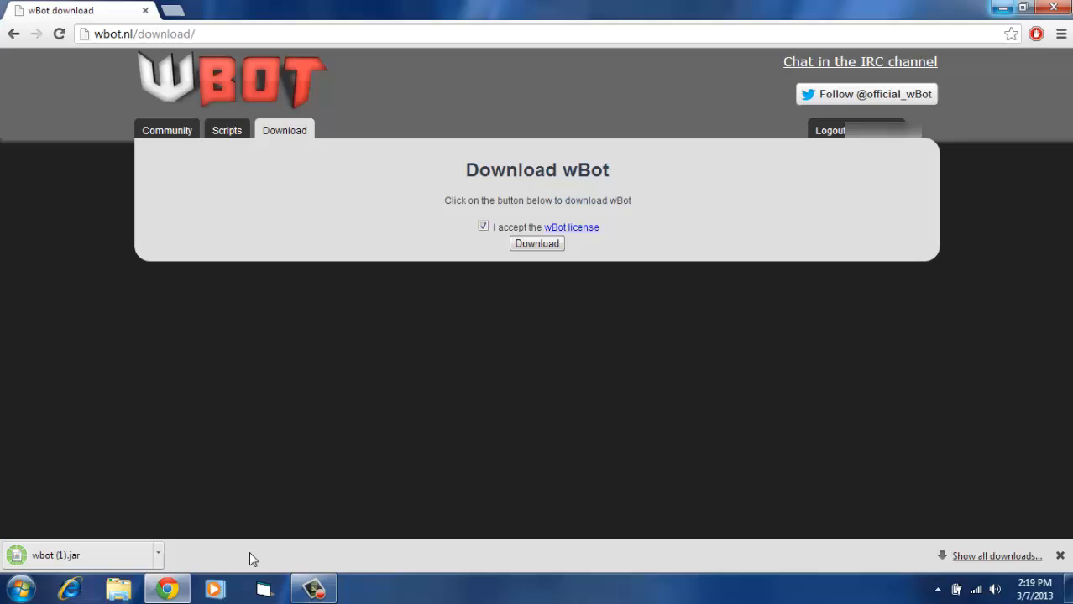
Launch the downloaded wbot.jar and log into the client with the forum account
left_click(55, 554)
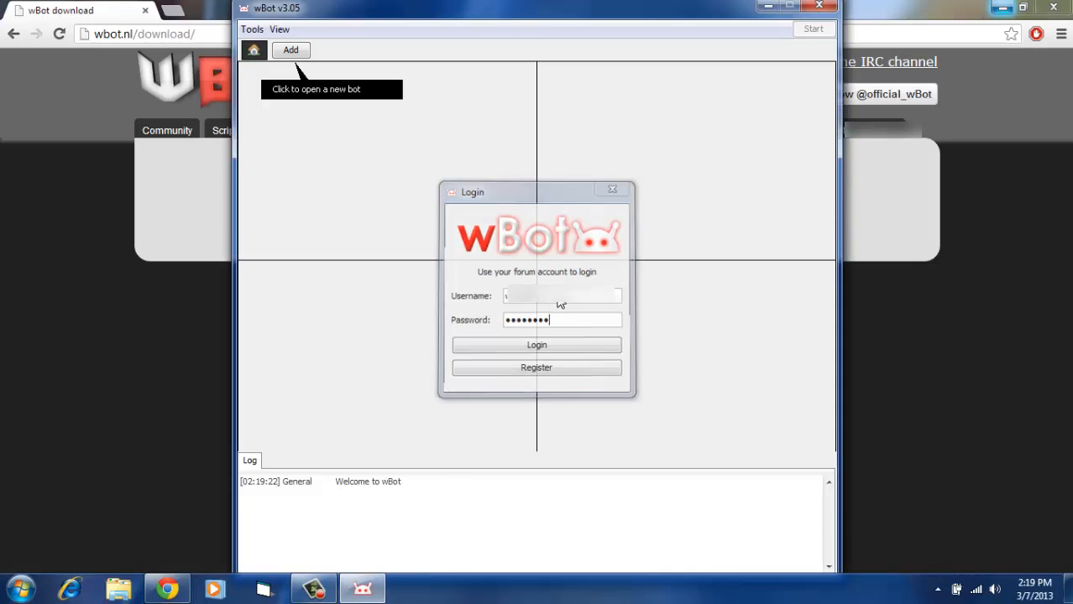
left_click(537, 346)
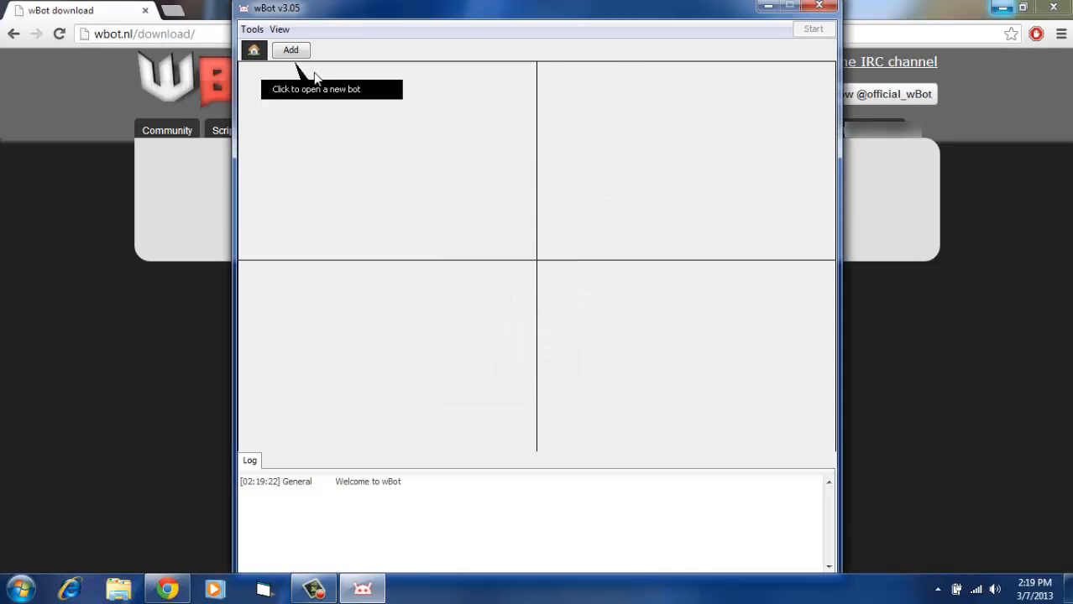
left_click(290, 50)
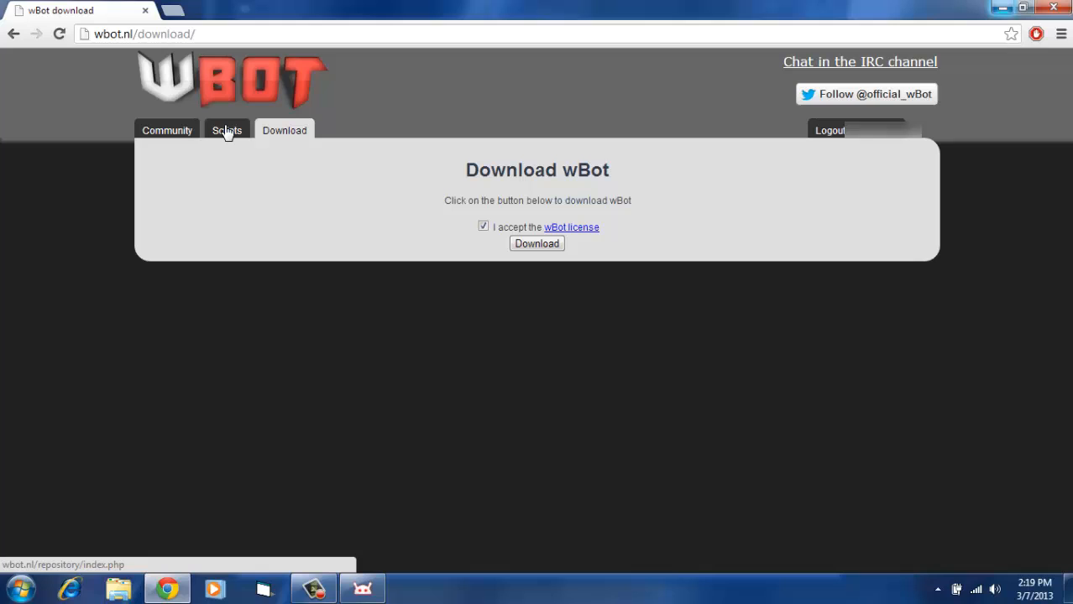
Browse the free script repository on the wBot site and open one of the free scripts
left_click(226, 131)
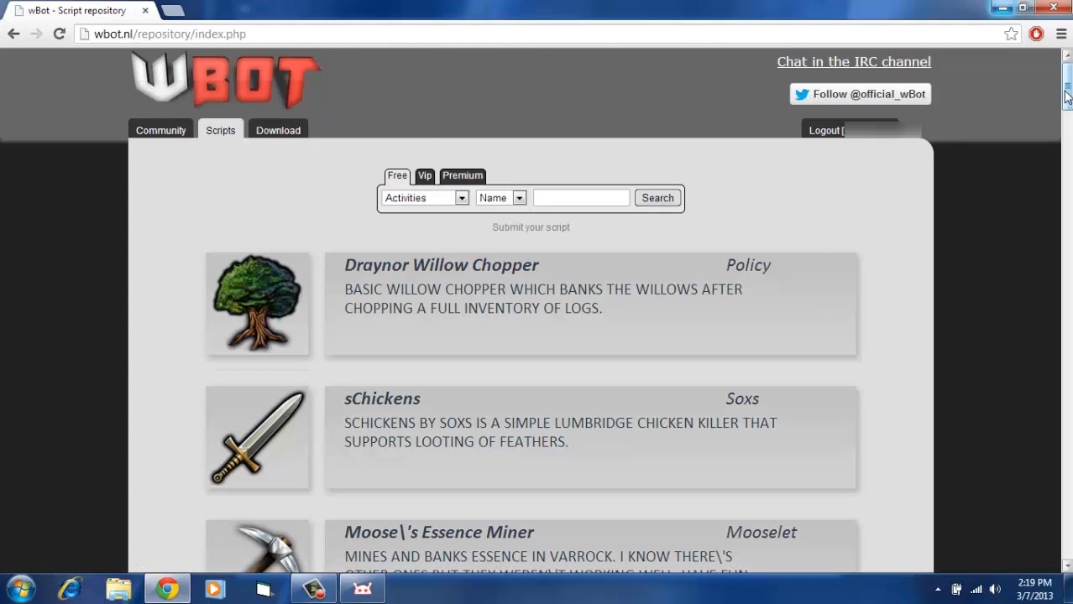
scroll("down", 3)
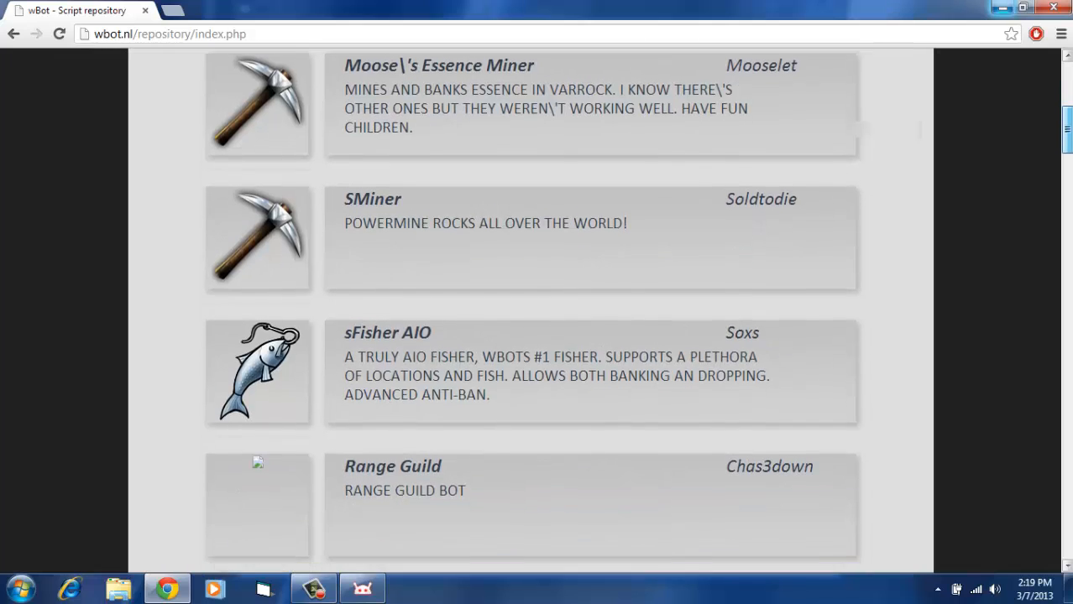
scroll("down", 3)
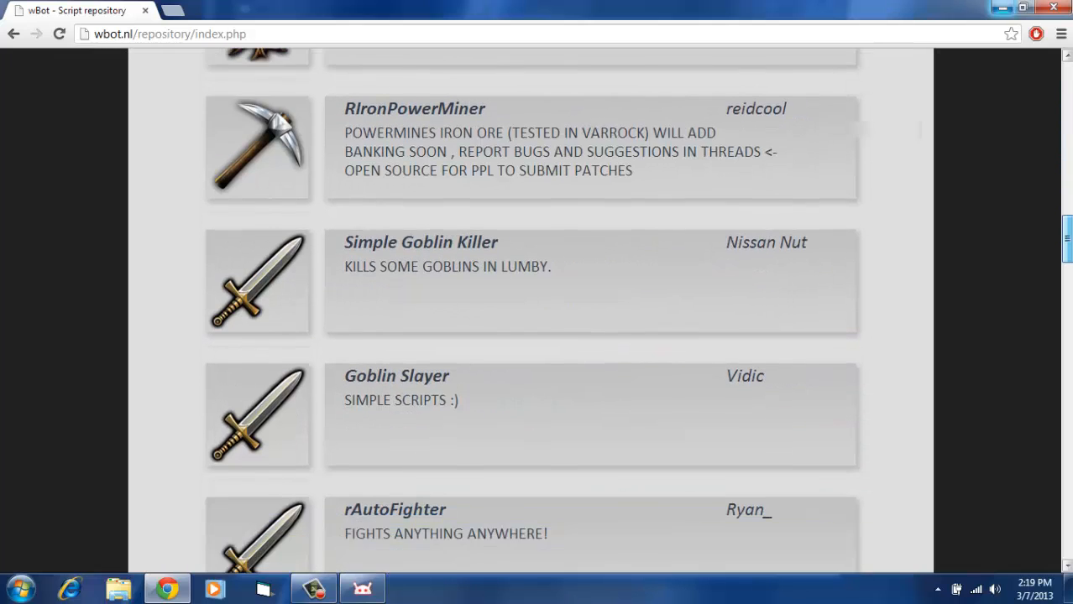
scroll("down", 3)
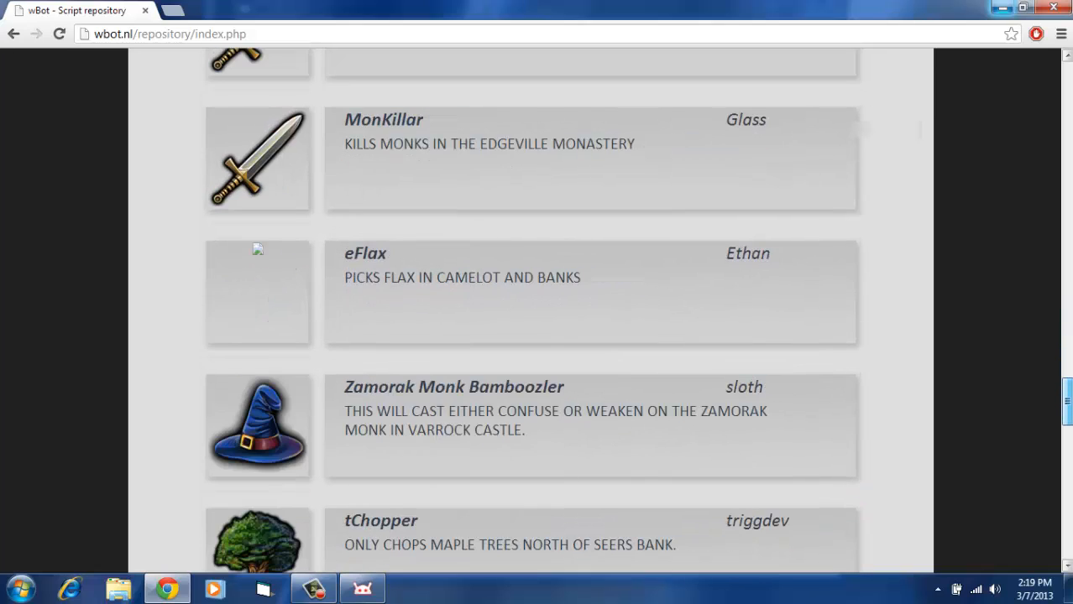
scroll("up", 3)
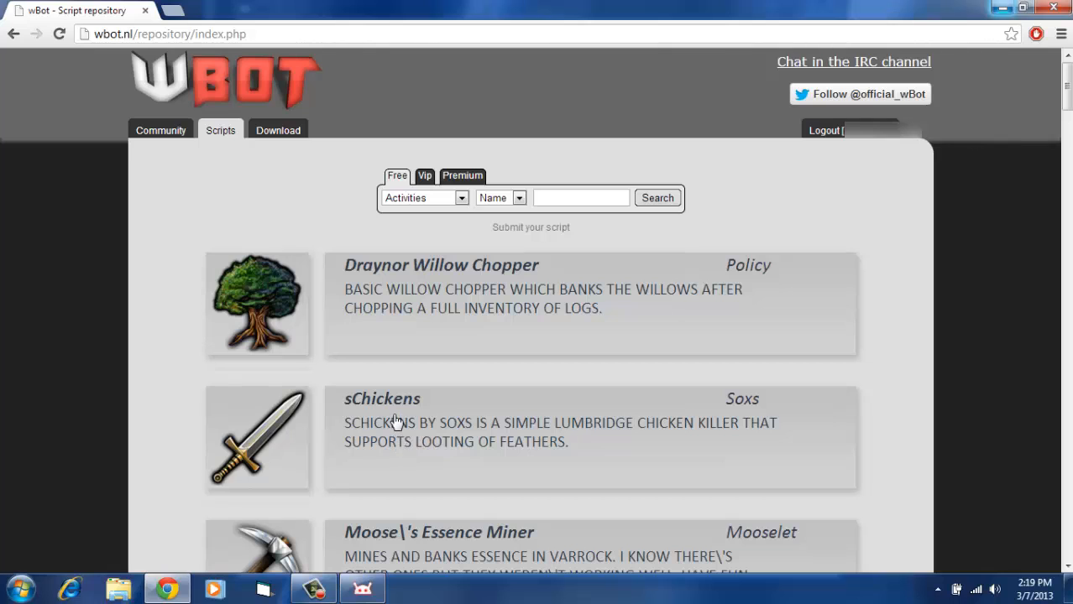
left_click(381, 400)
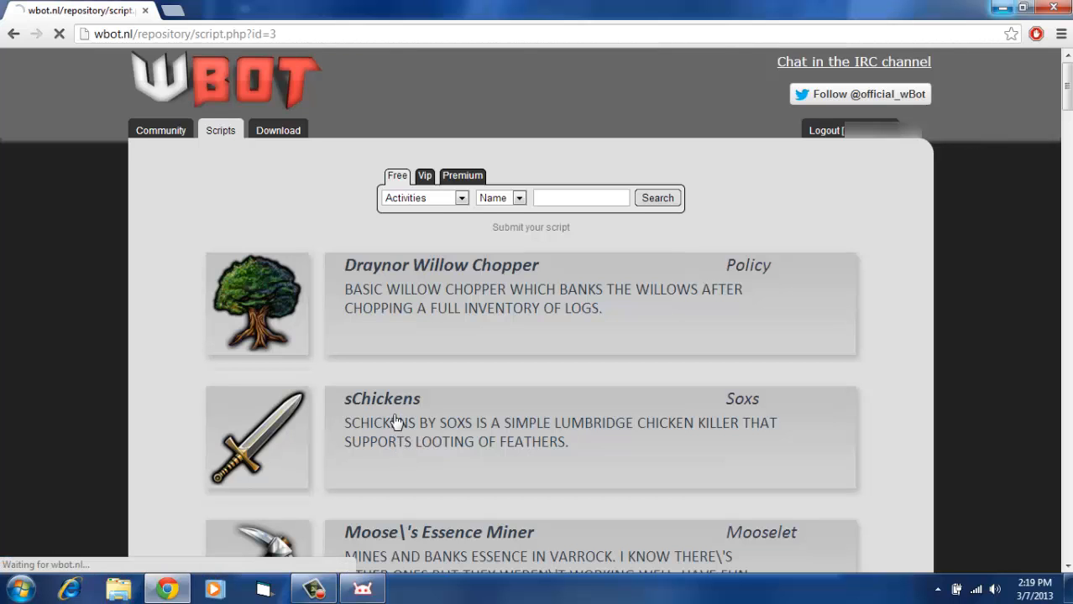
left_click(381, 399)
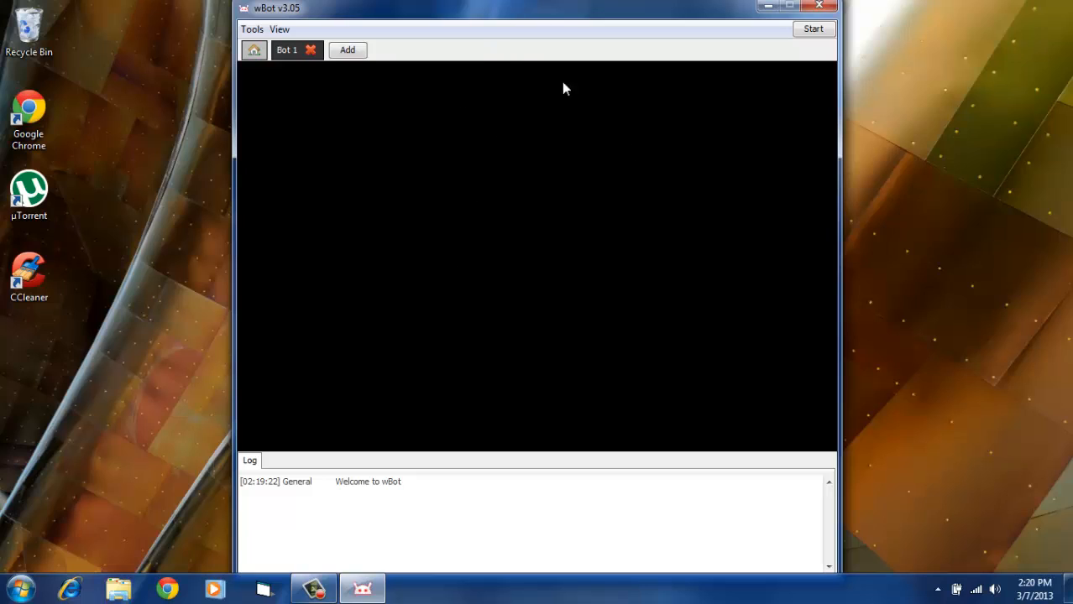
mouse_move(512, 225)
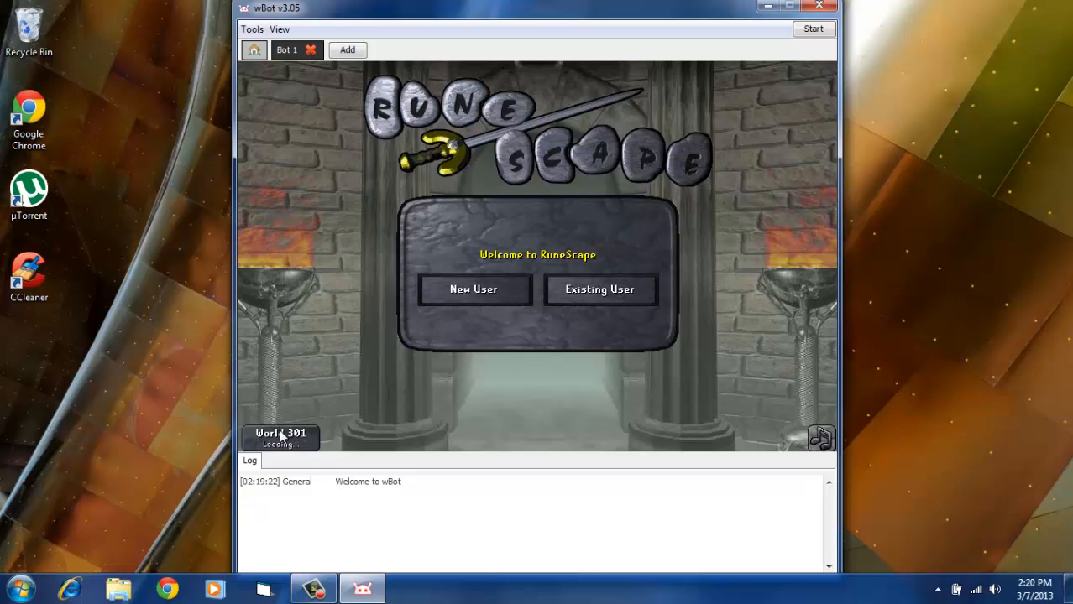
Log into RuneScape inside the bot tab as an existing user with the account credentials
left_click(280, 437)
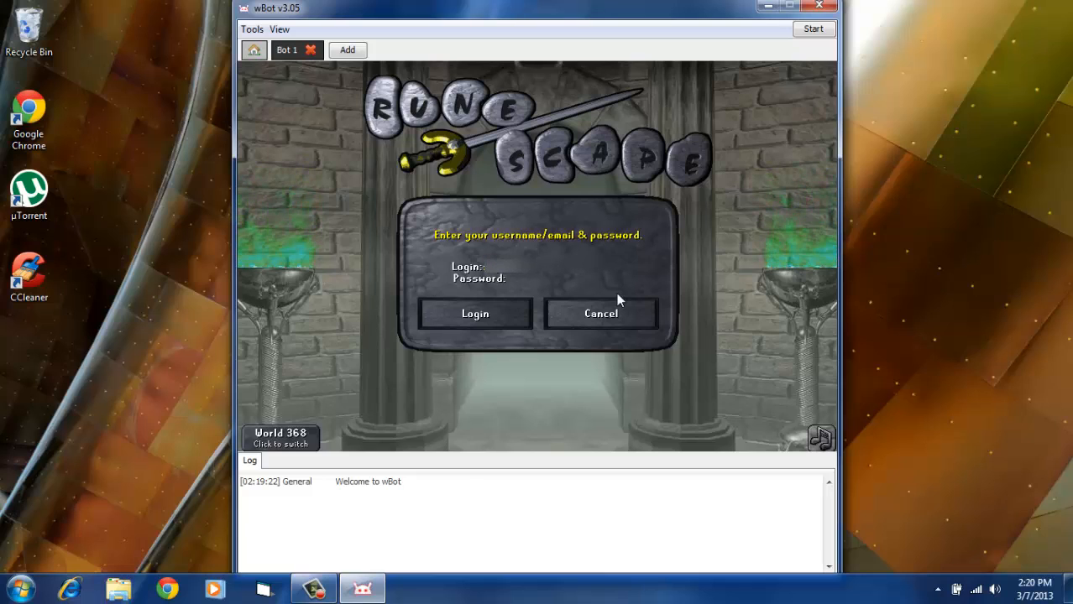
mouse_move(821, 438)
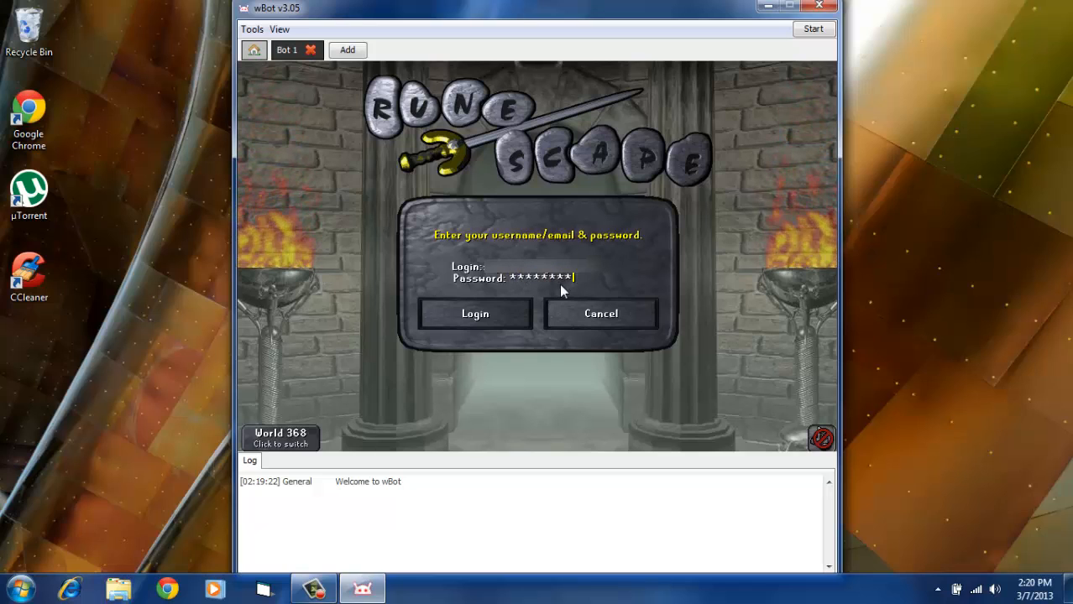
left_click(473, 314)
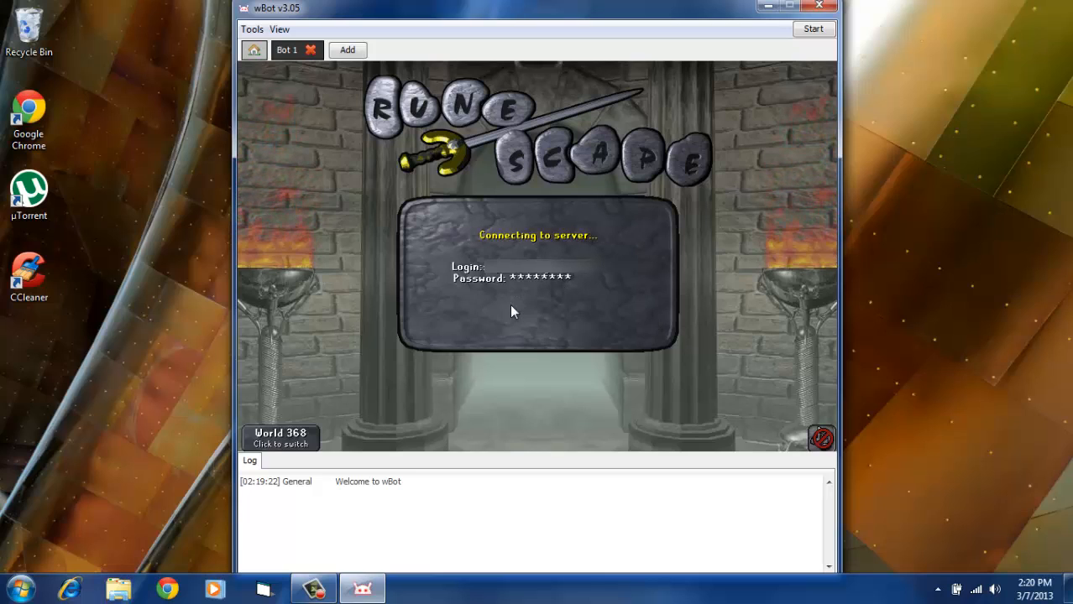
mouse_move(545, 342)
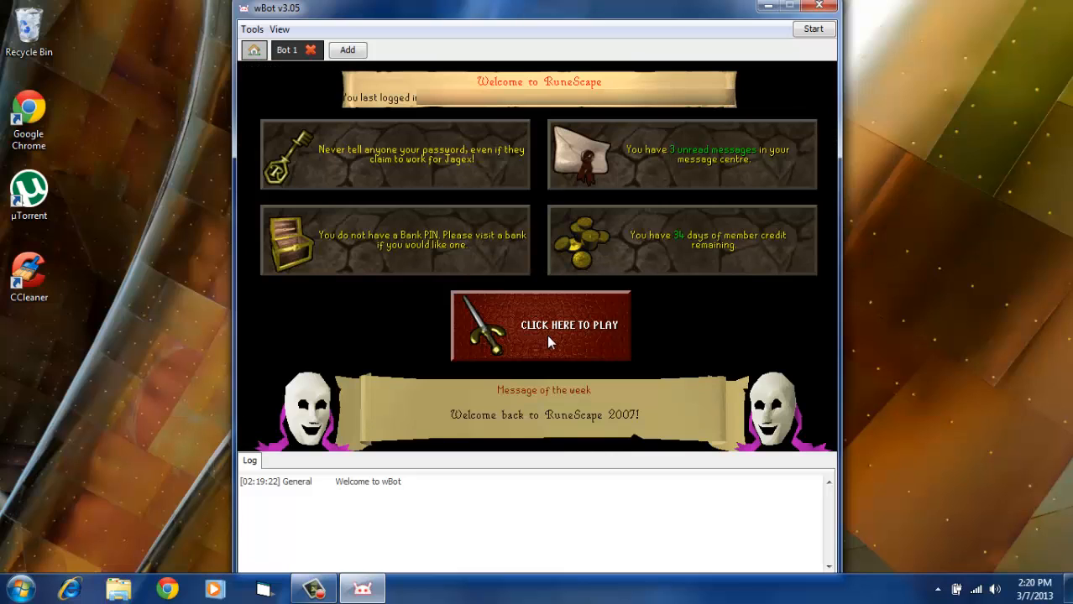
Enter the game world, then start the cow killer script from wBot's script selector
left_click(540, 326)
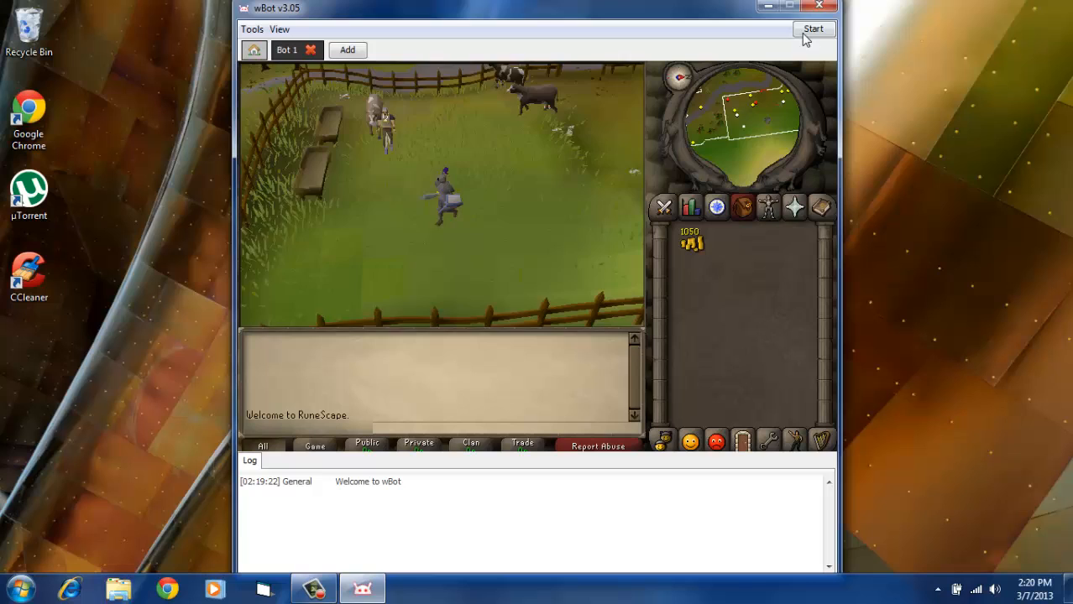
left_click(813, 28)
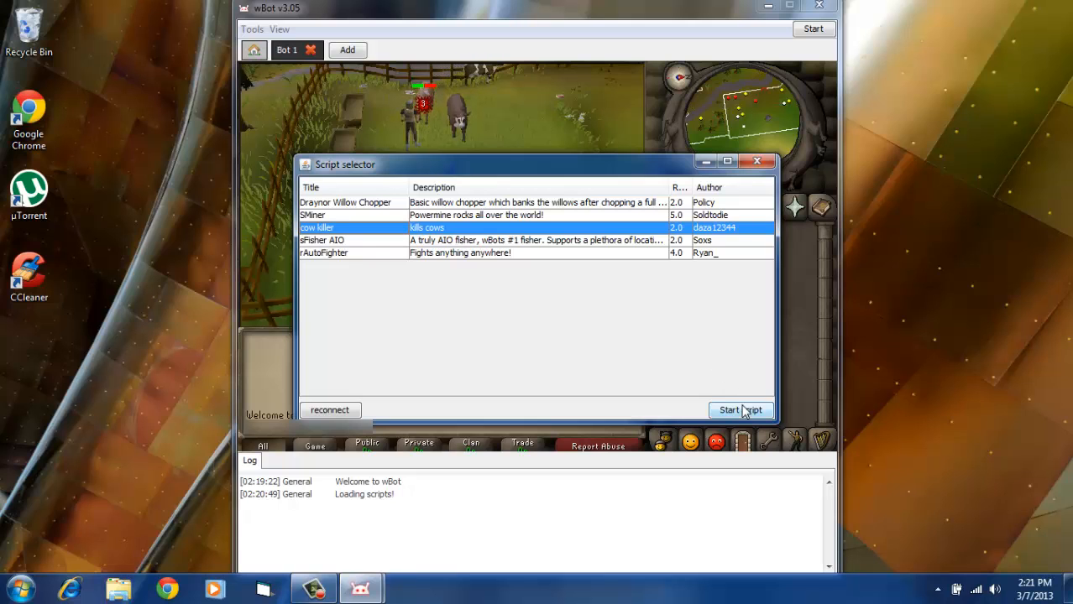
left_click(739, 410)
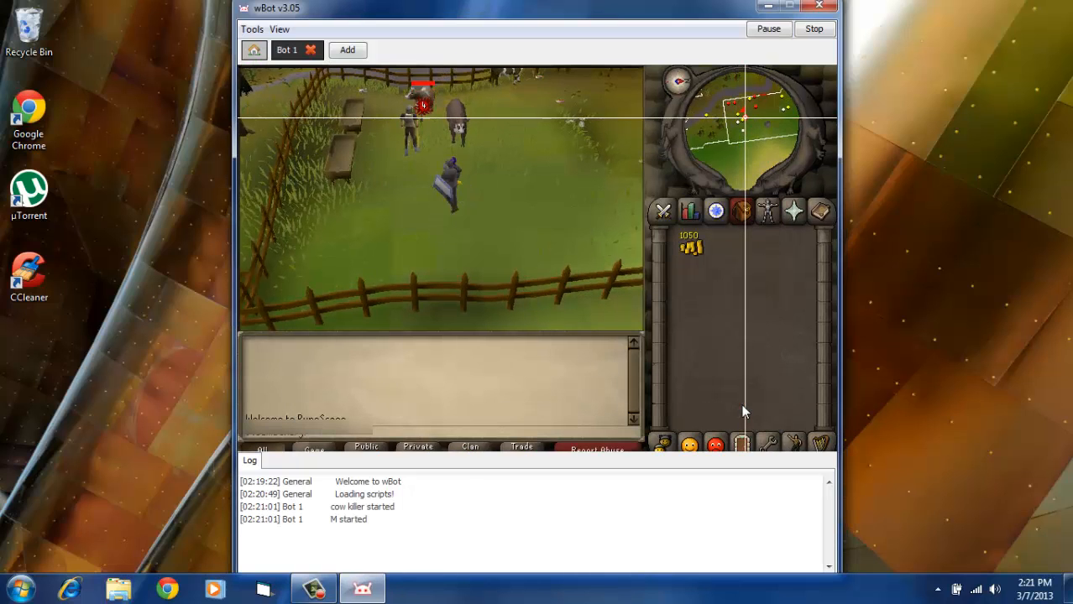